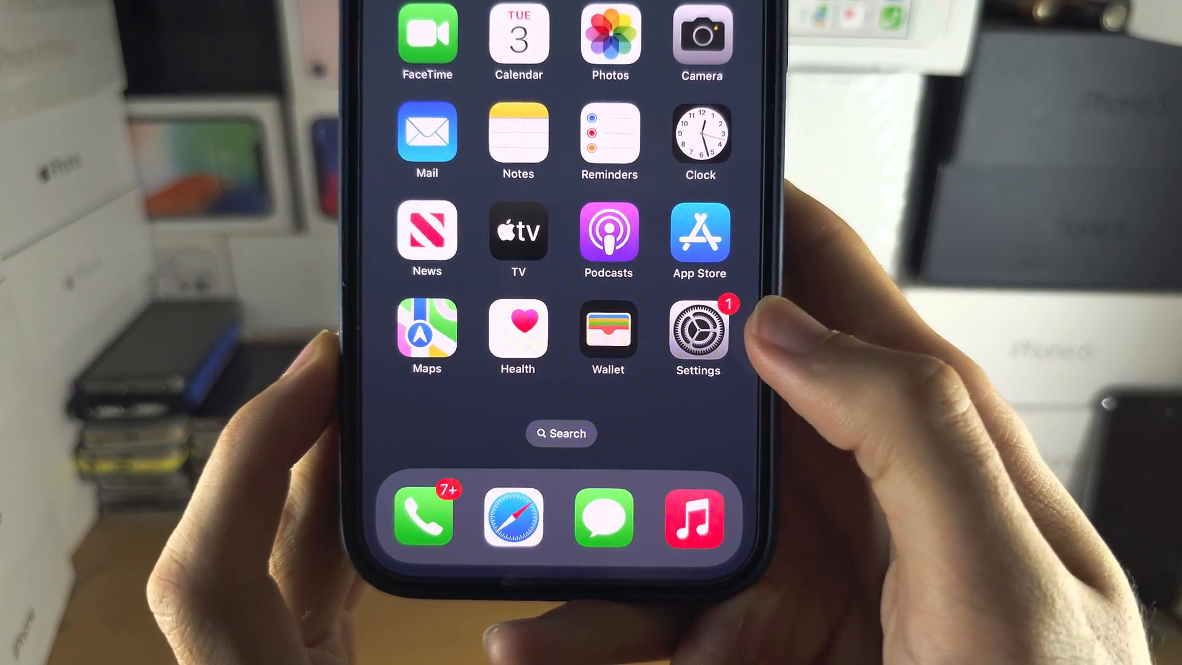
Launch the Settings app from the home screen
click(697, 332)
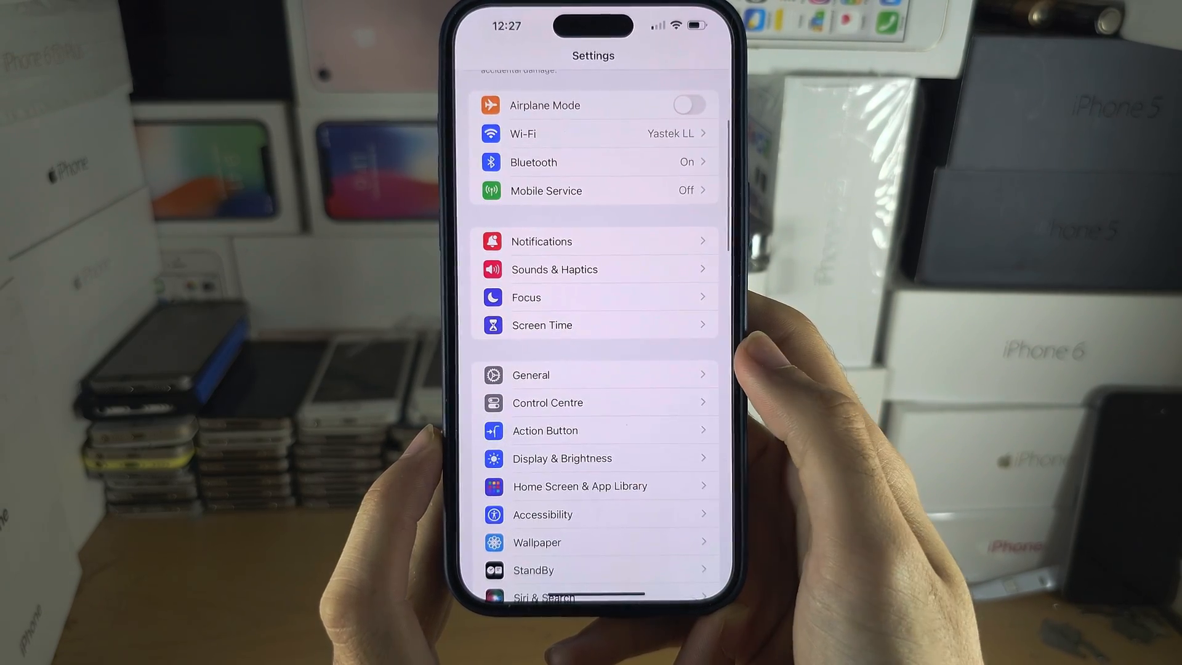
Reach the Keyboard settings under General, showing Auto-Correction and Predictive on
scroll(up, 3)
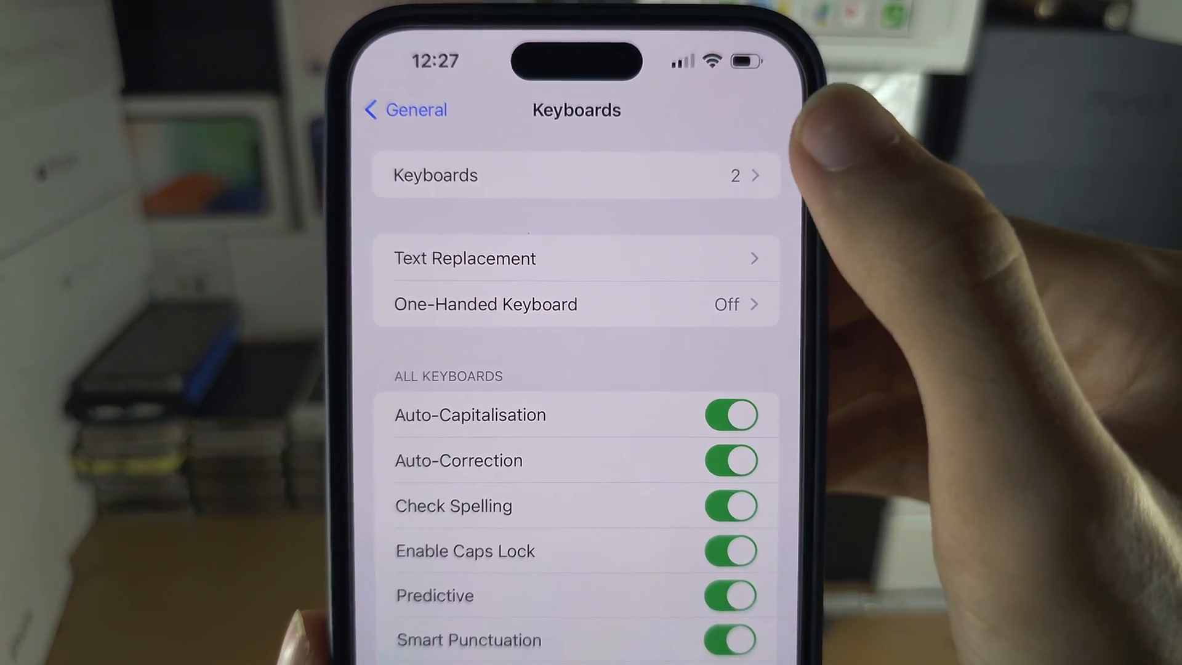
From the installed Keyboards list, bring up the Add New Keyboard language list
click(575, 175)
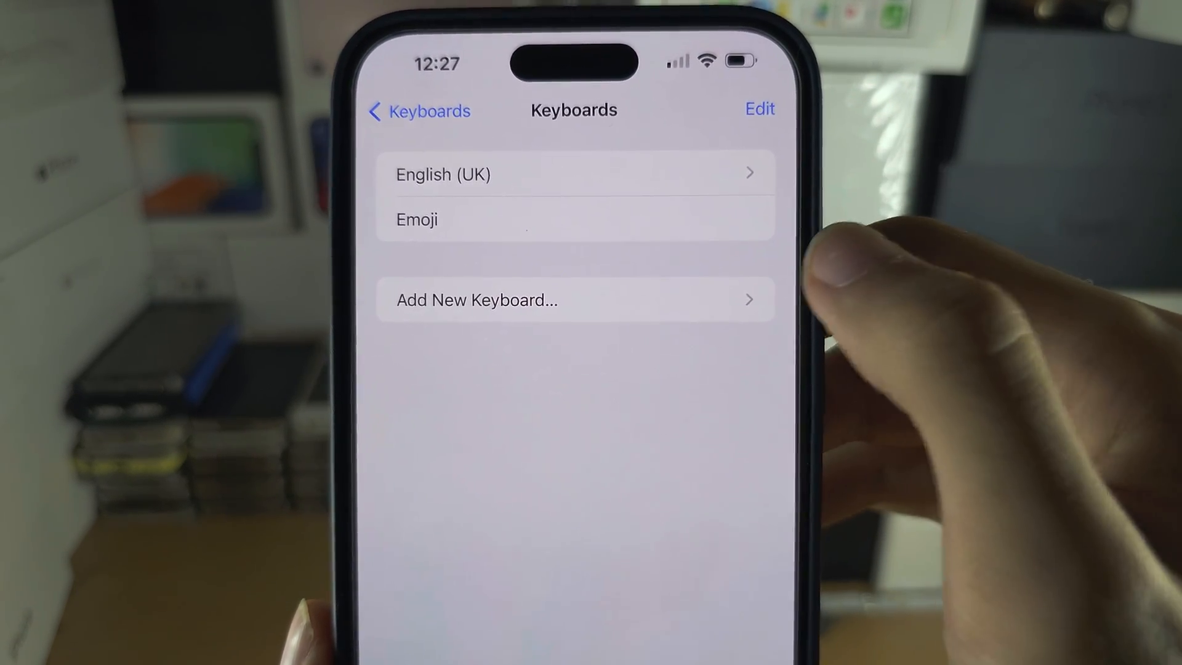
click(477, 299)
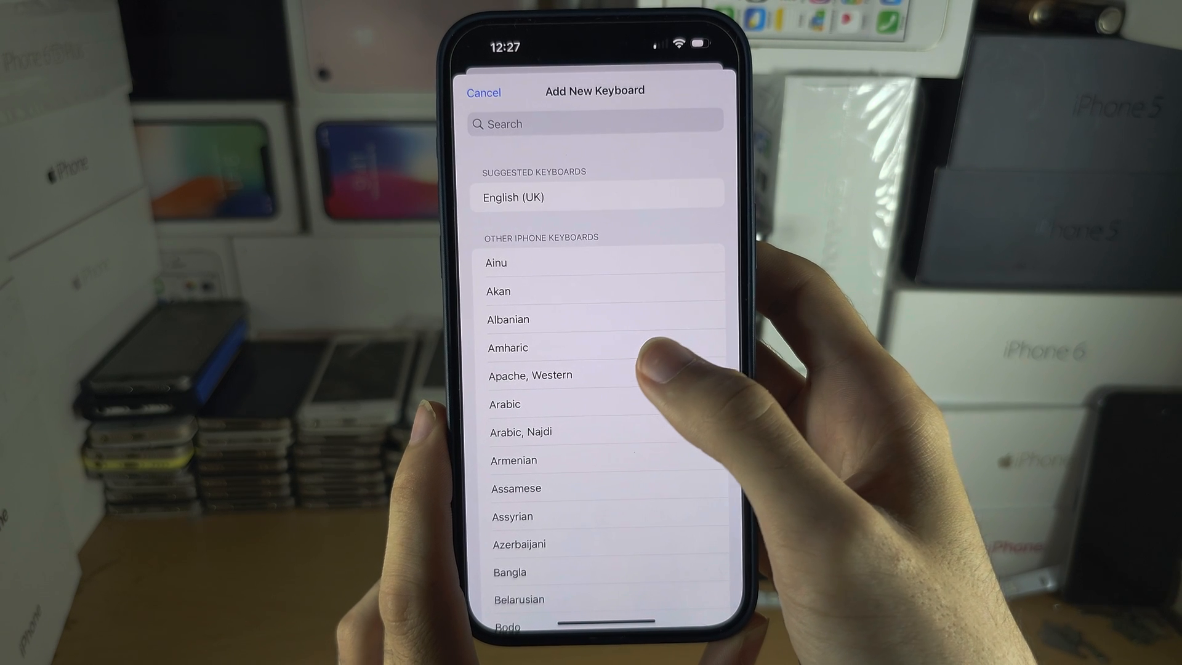
Add Arabic with the standard layout alongside English (UK) and Emoji
click(505, 405)
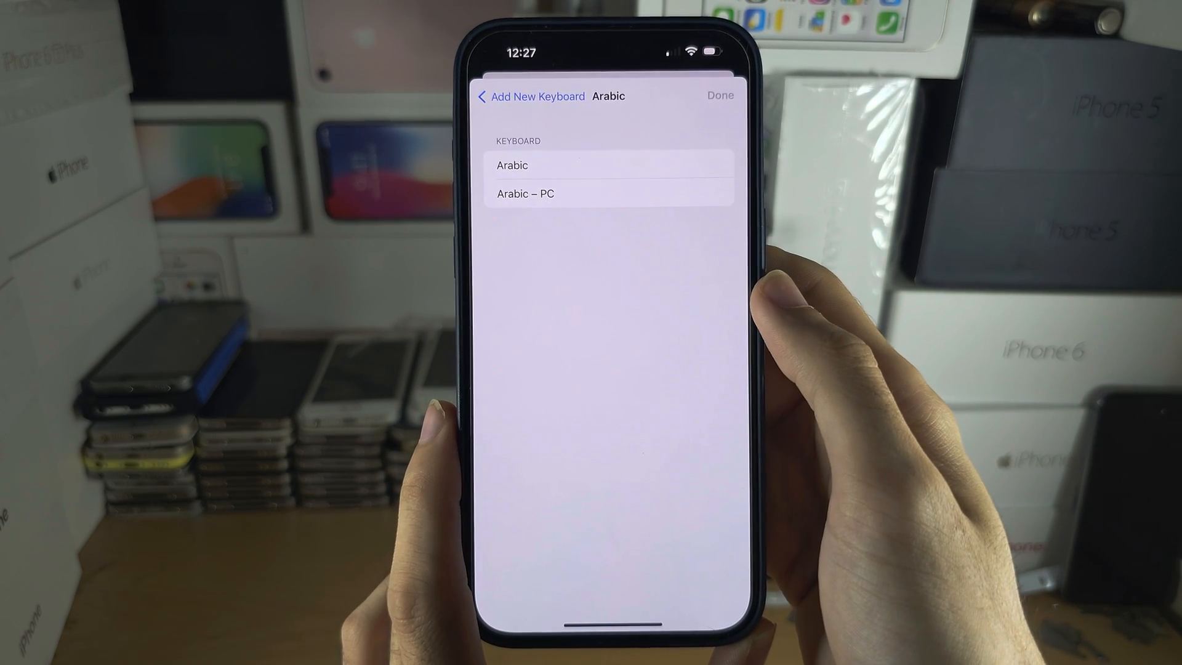
click(513, 165)
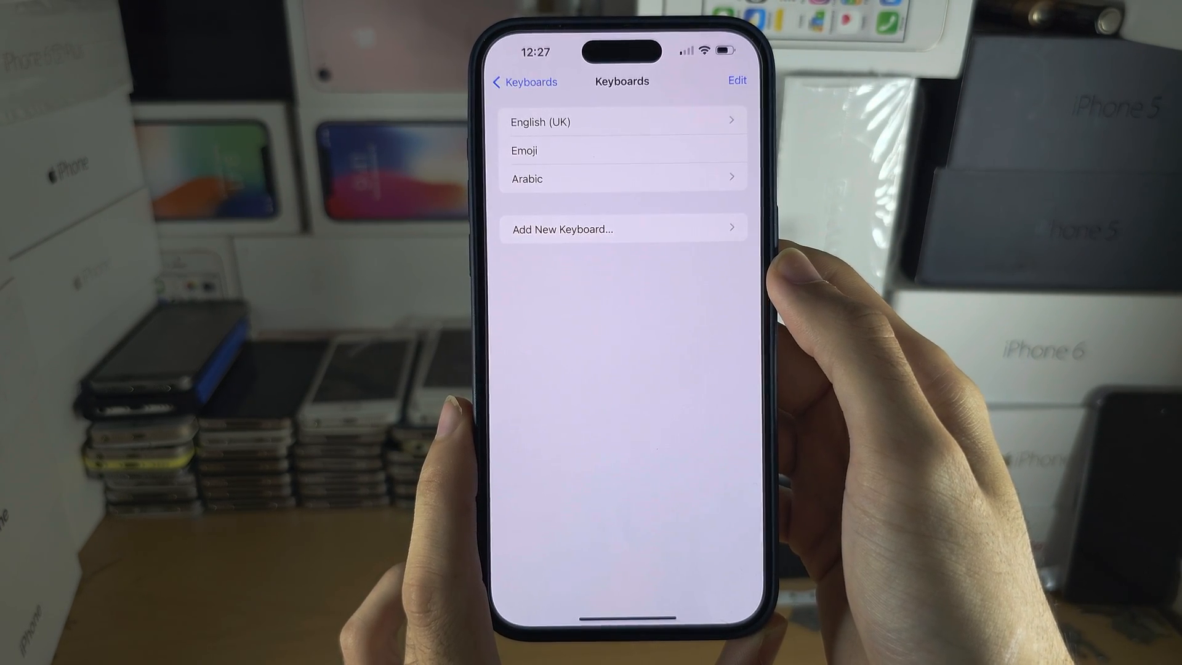
Leave Settings and return to the home screen
click(736, 80)
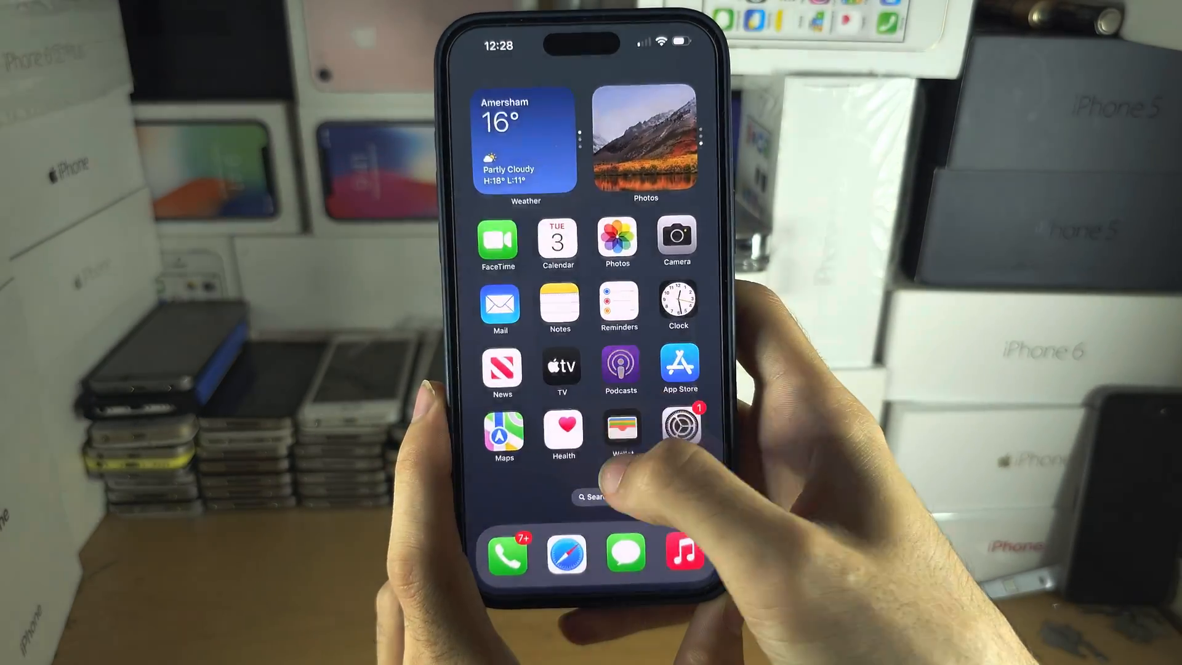
In Spotlight Search, switch the keyboard to Arabic via the globe key, then back to English
click(595, 496)
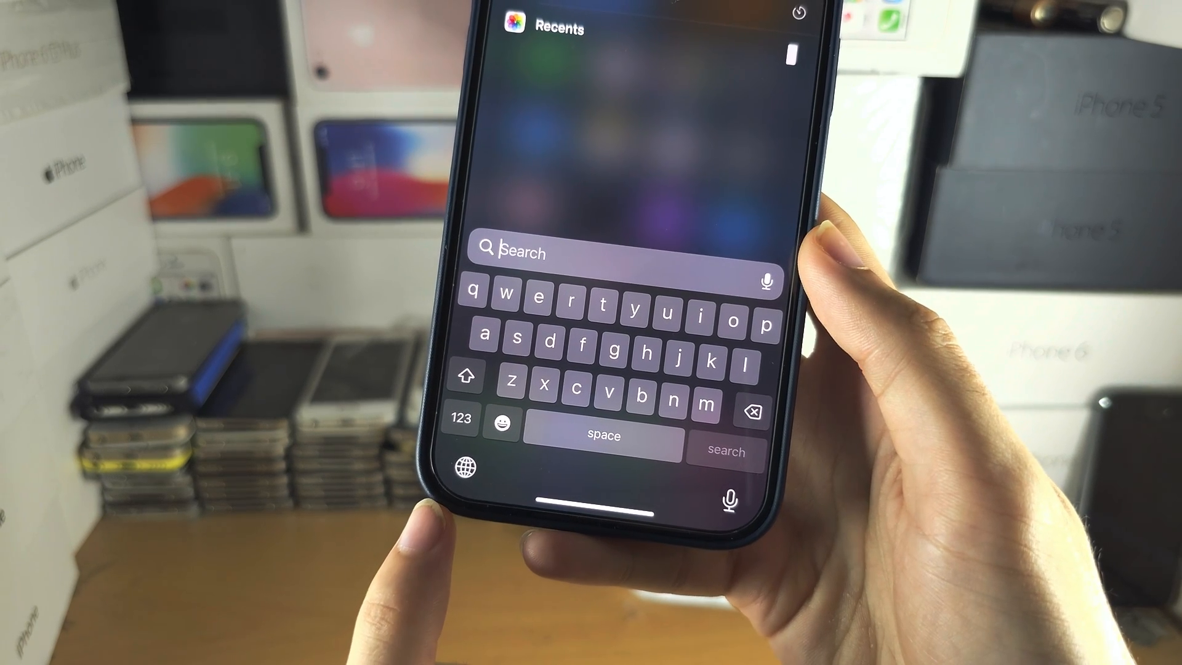
click(465, 470)
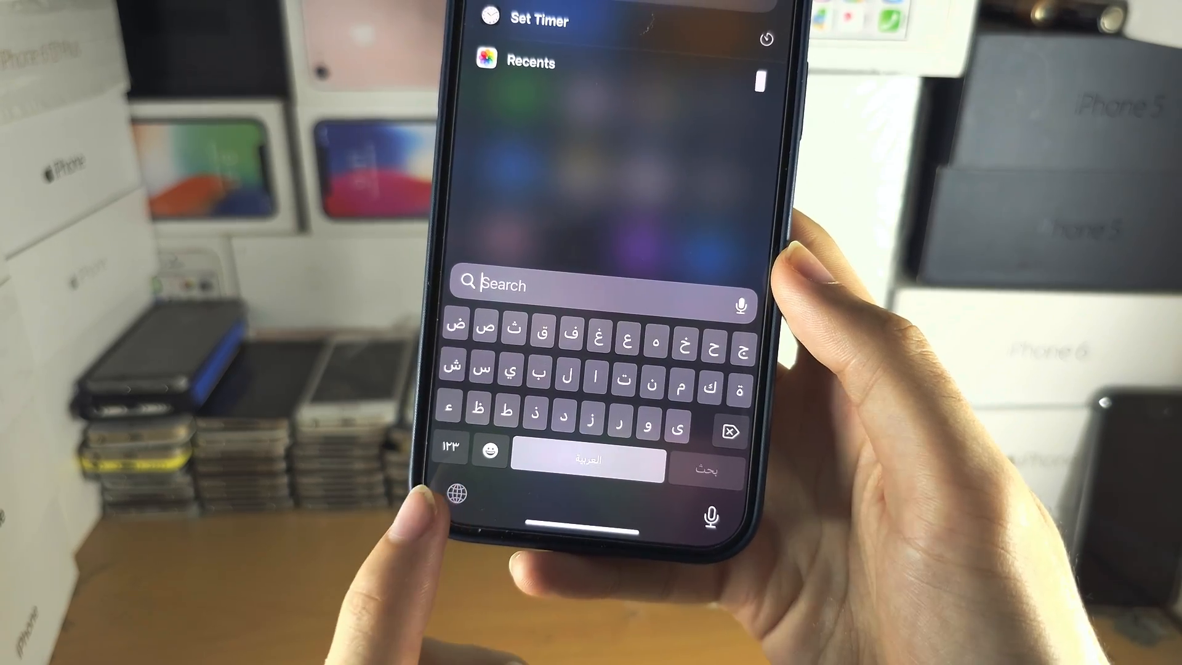
click(458, 493)
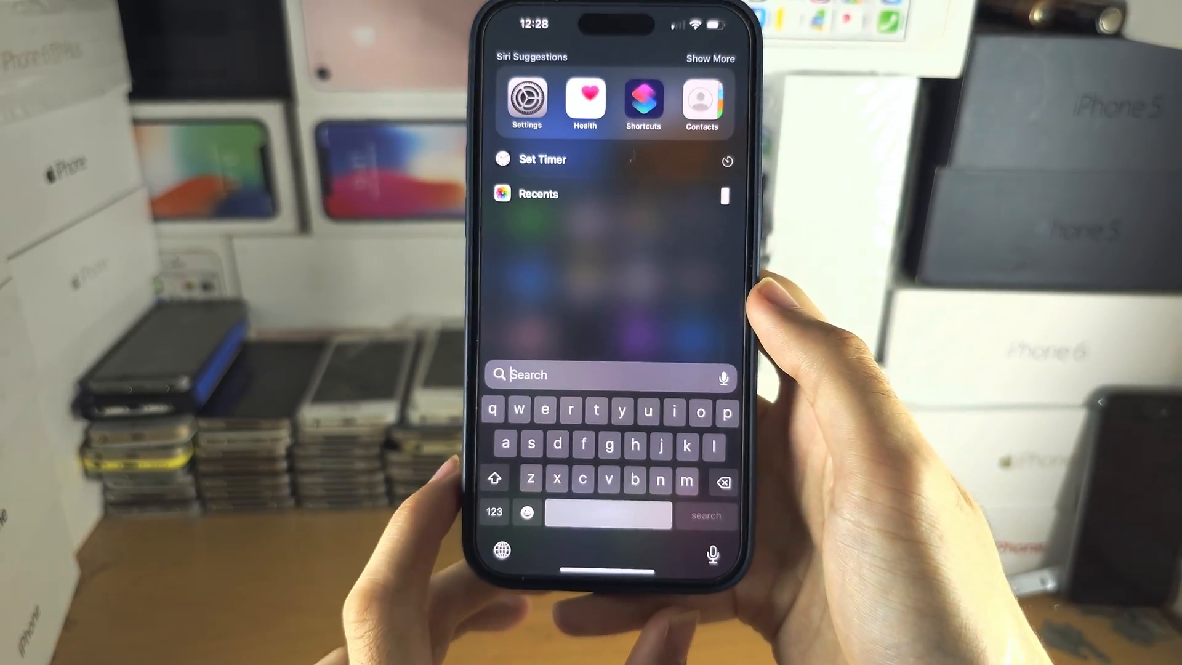